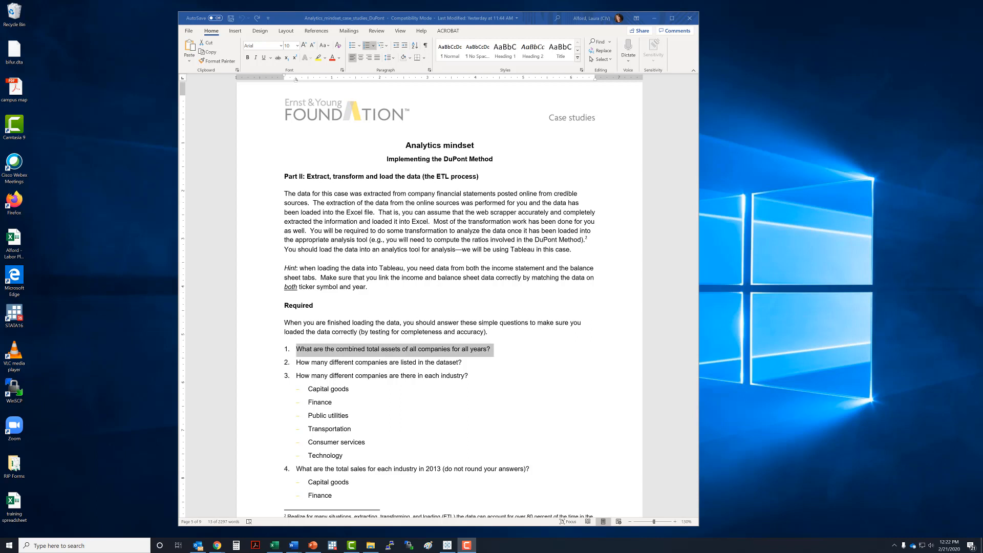
mouse_move(195, 259)
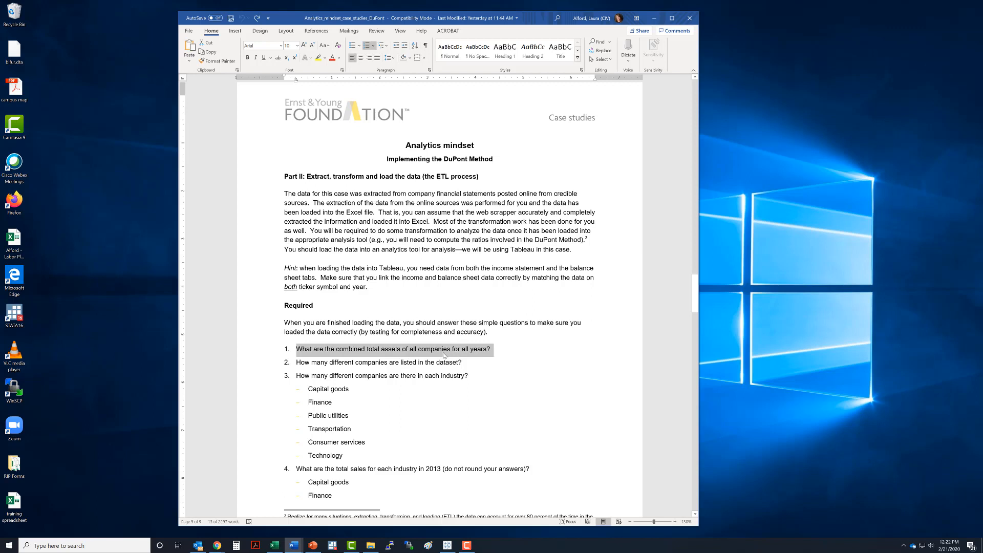
- Copy the question about combined total assets from Word and minimize the document
right_click(443, 355)
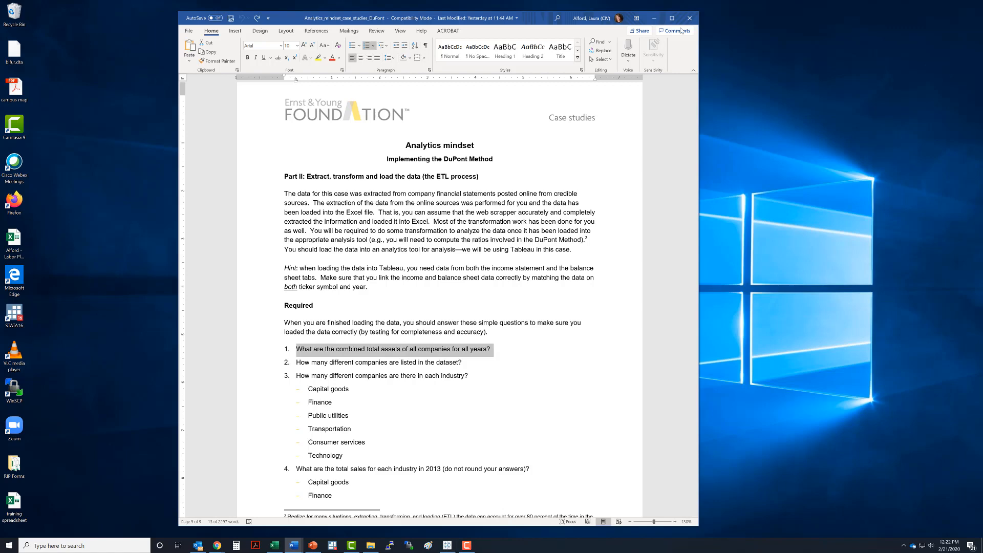
click(671, 17)
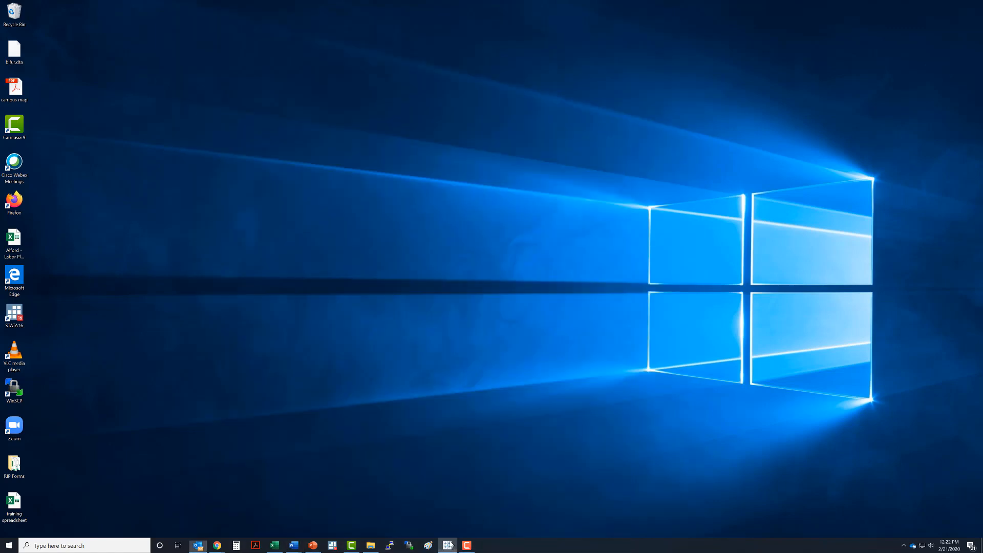
- Switch to Sheet 1 in Tableau and rename the worksheet to P2.Q1
click(447, 544)
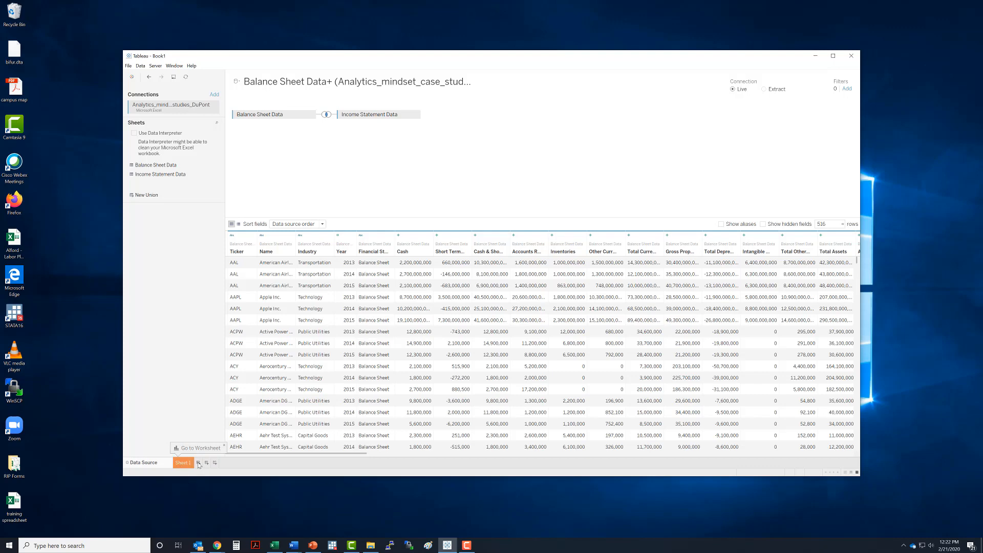
click(182, 463)
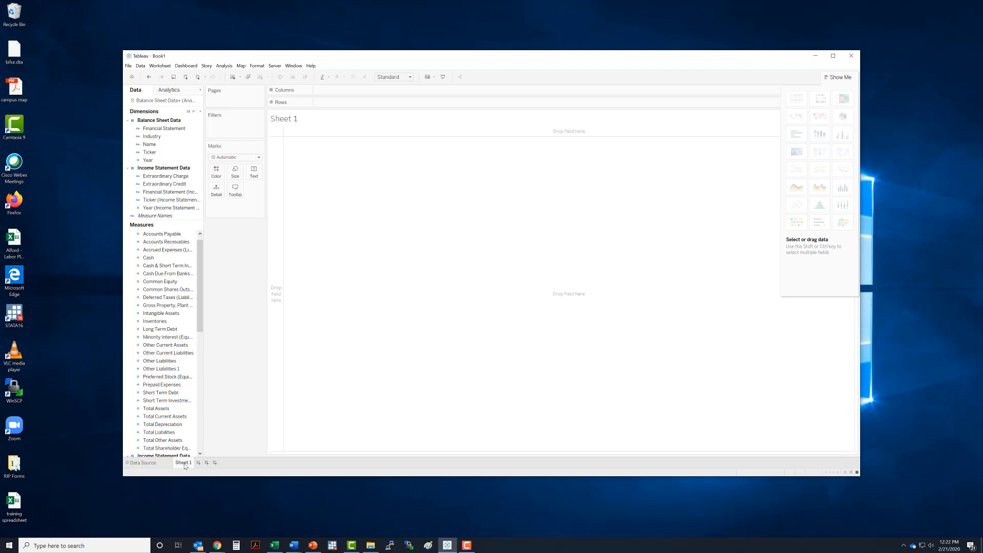
double_click(182, 462)
text(P2.Q1)
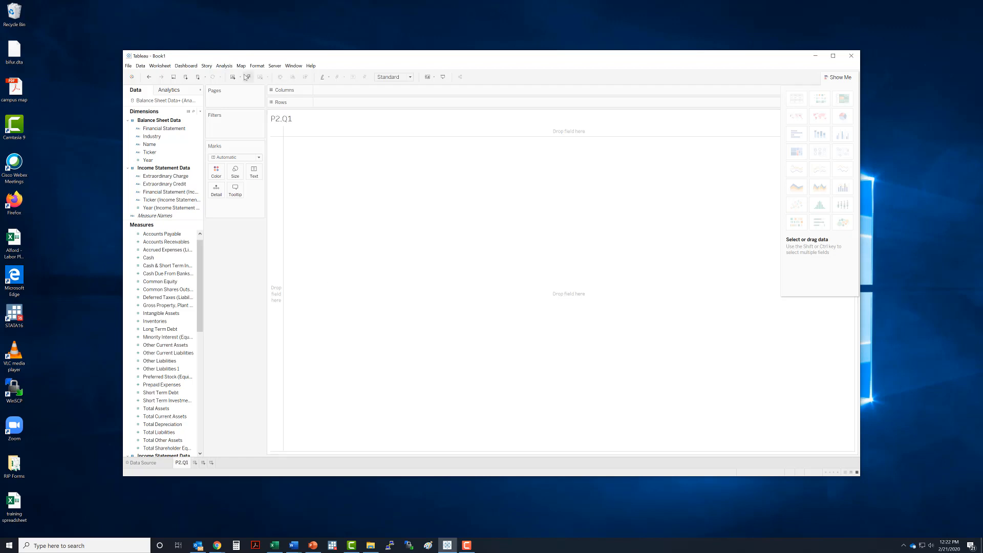
mouse_move(438, 265)
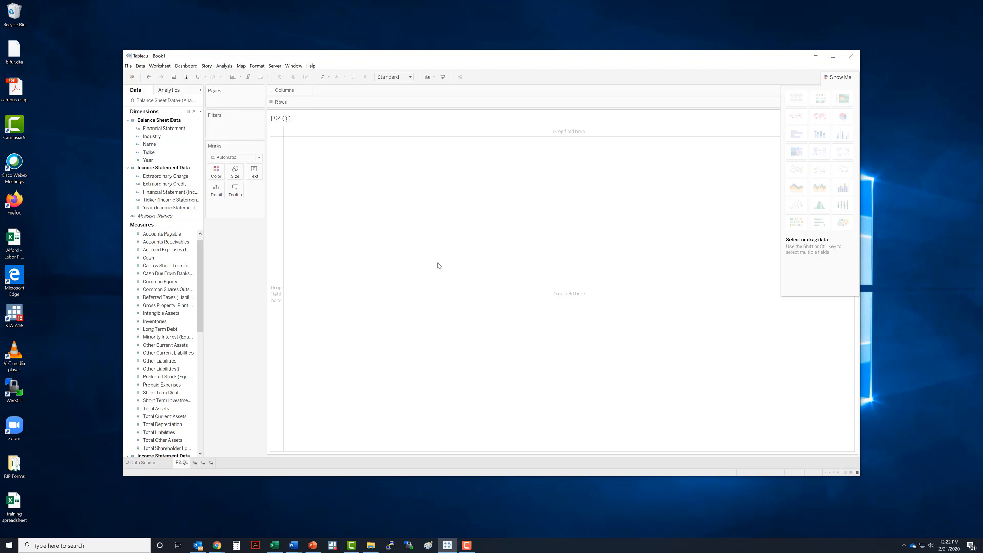
mouse_move(171, 74)
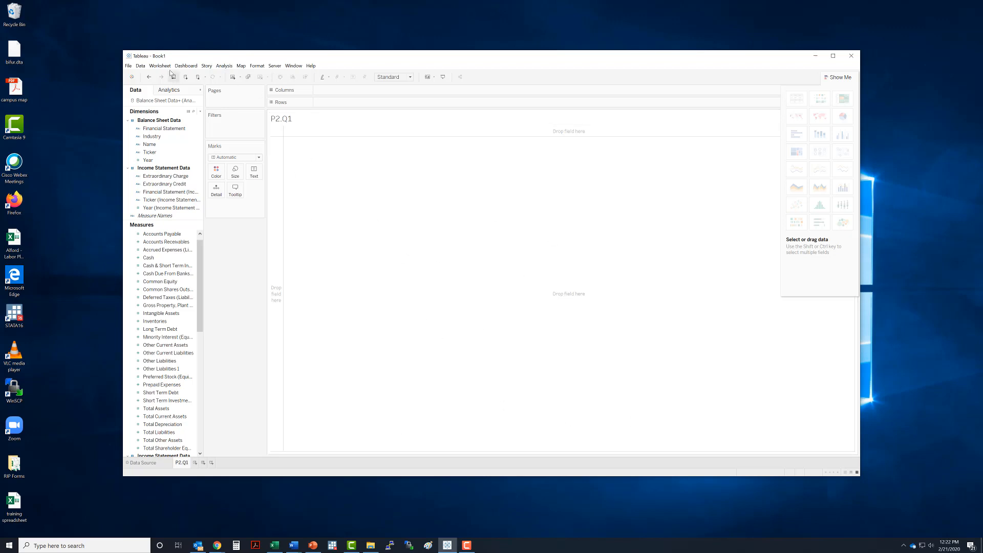
- Show the worksheet caption and paste in the combined total assets question
click(160, 65)
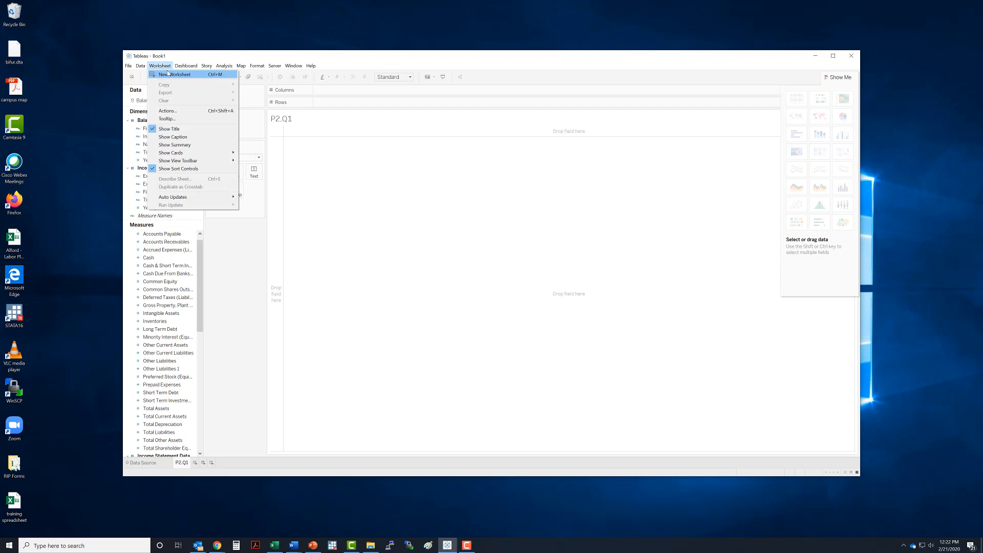
click(173, 136)
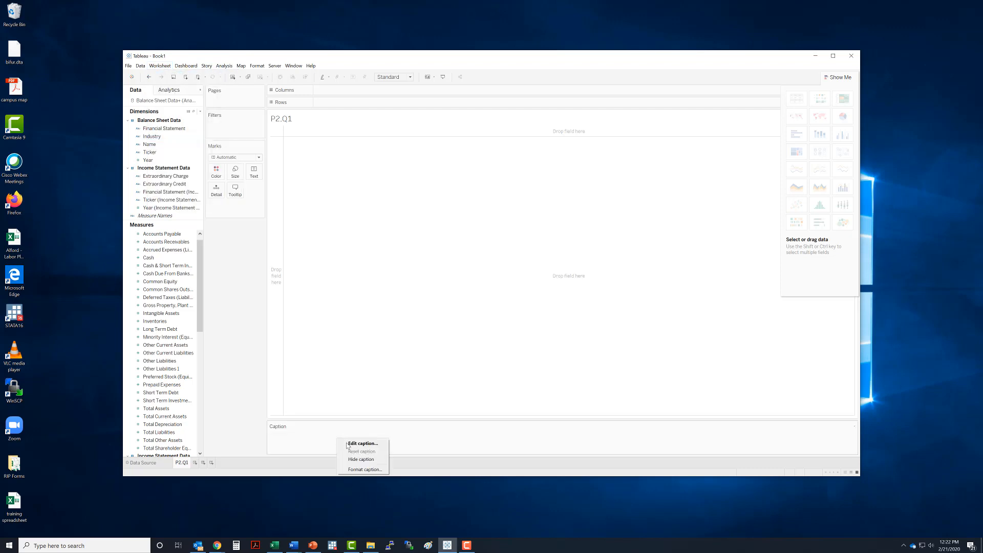
click(361, 443)
text(1.  What are the combined total assets of all companies for all years?)
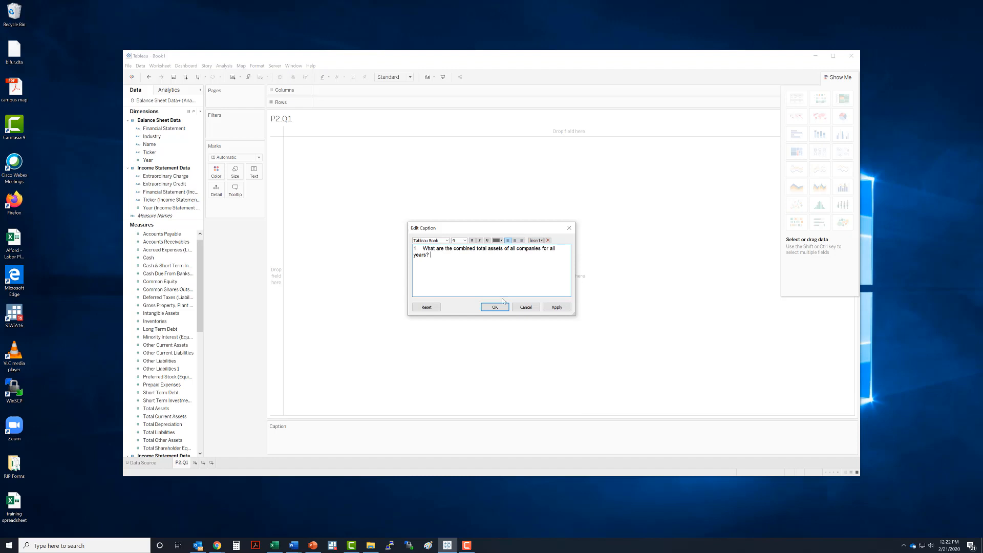
click(494, 306)
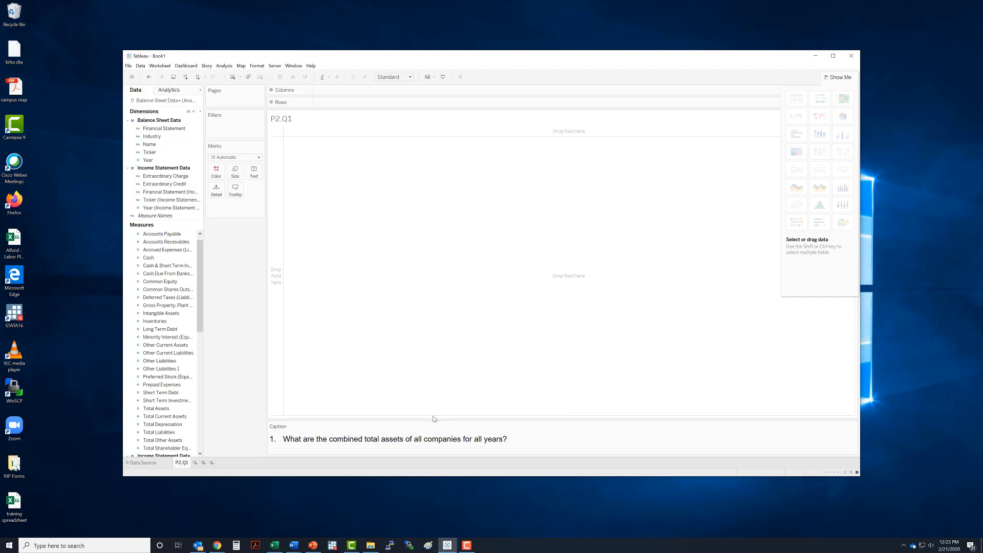
mouse_move(87, 380)
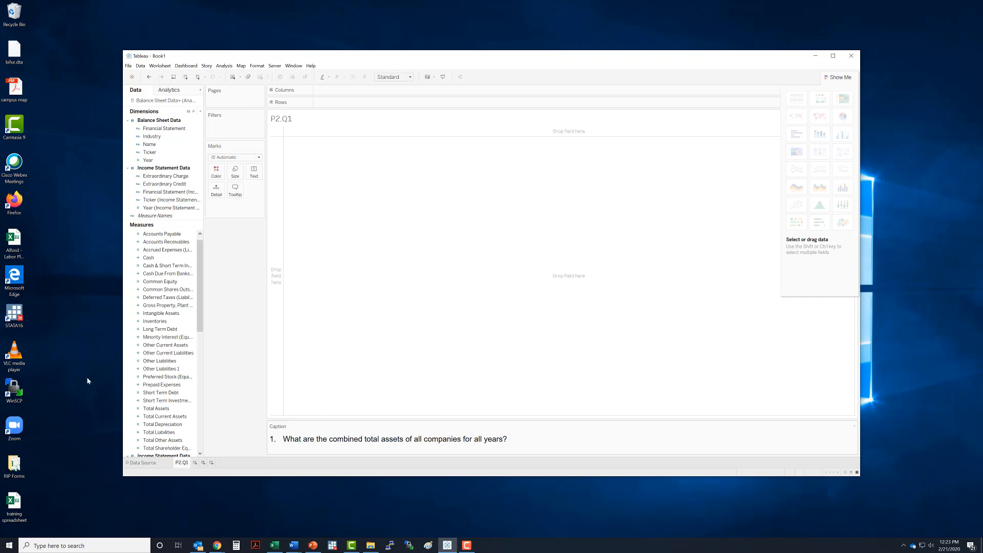
- Place Total Assets on the Text mark to display SUM(Total Assets) of 58,828,572,447,200
click(164, 368)
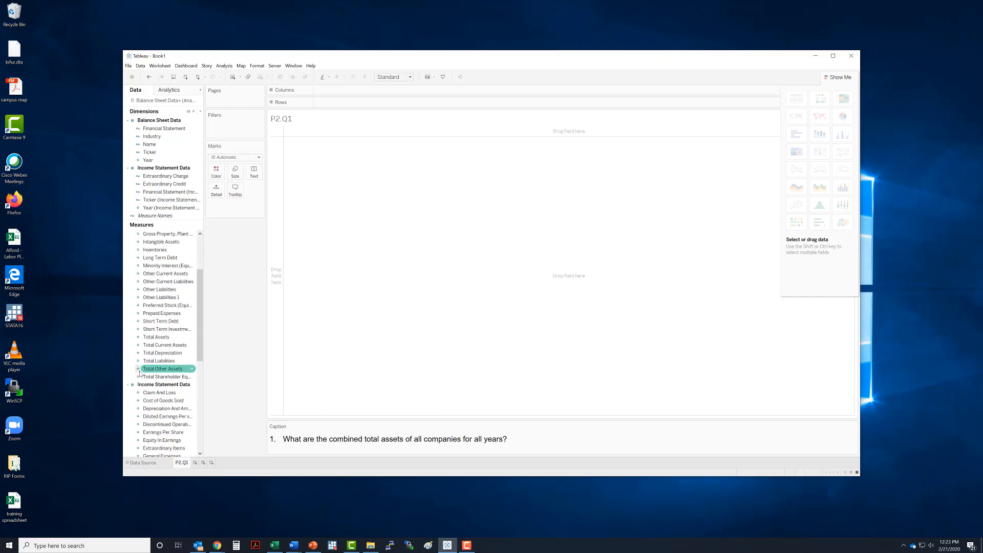
scroll(up, 3)
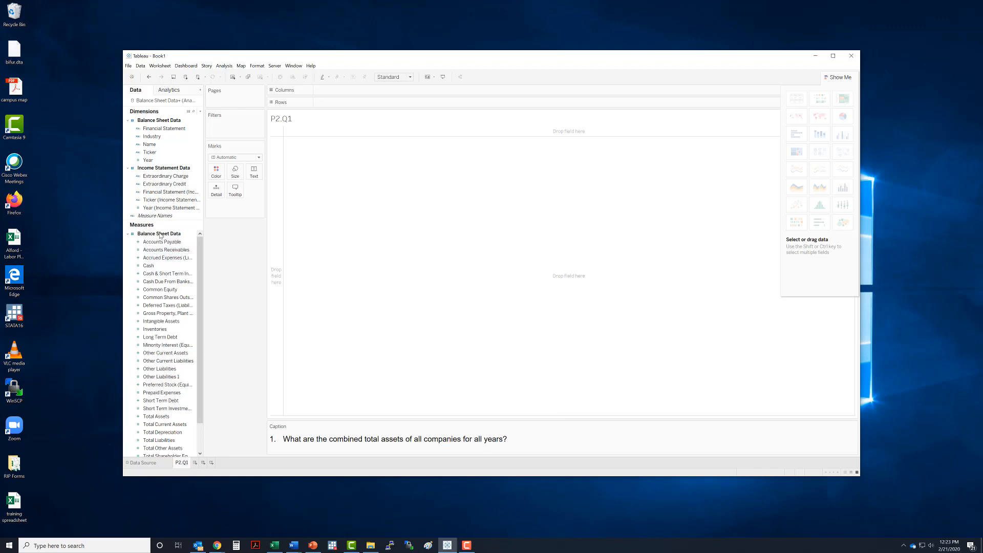
click(155, 415)
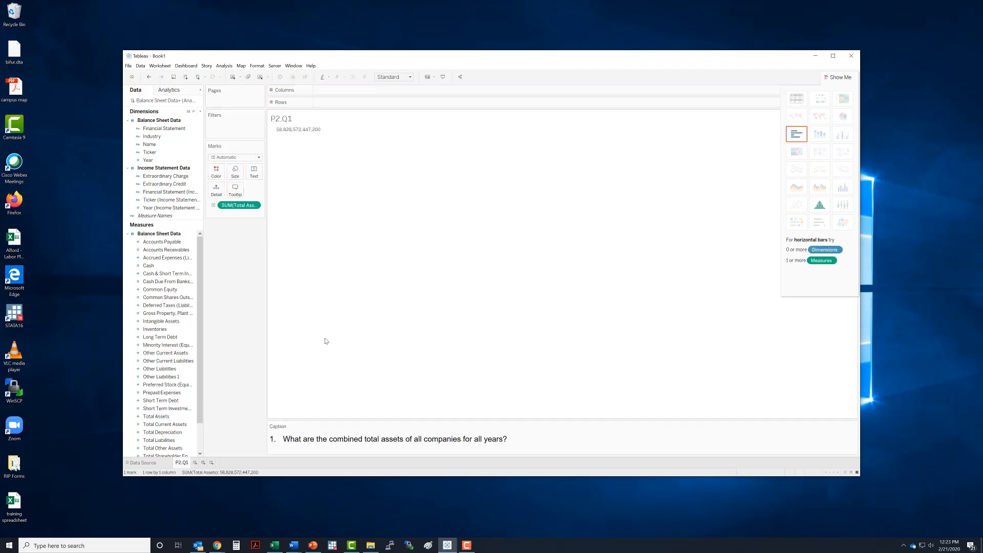
mouse_move(322, 290)
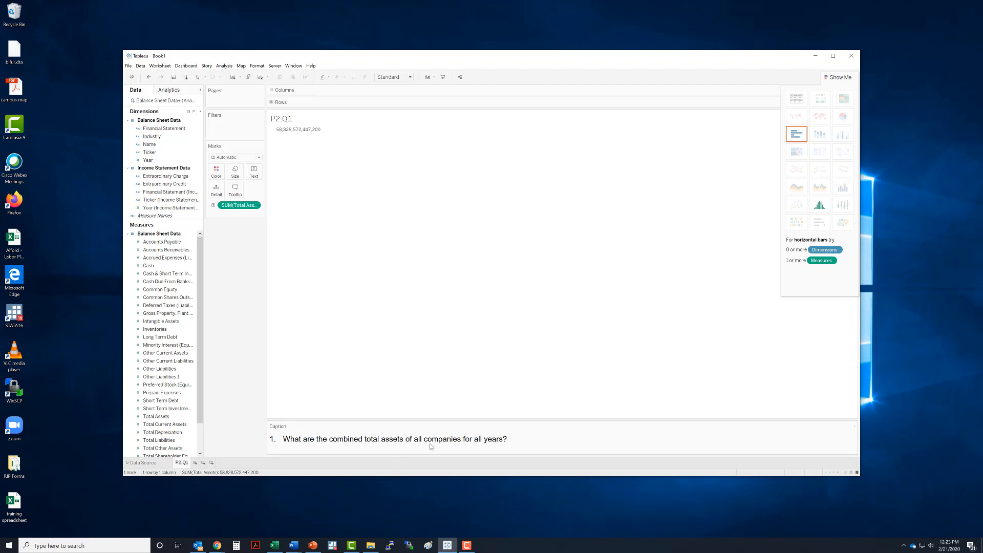
mouse_move(297, 129)
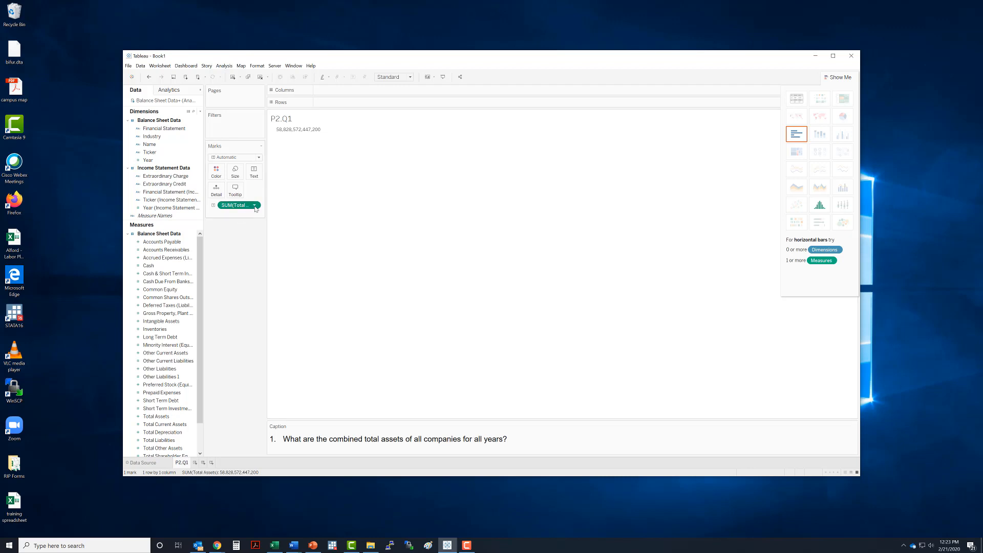
click(253, 205)
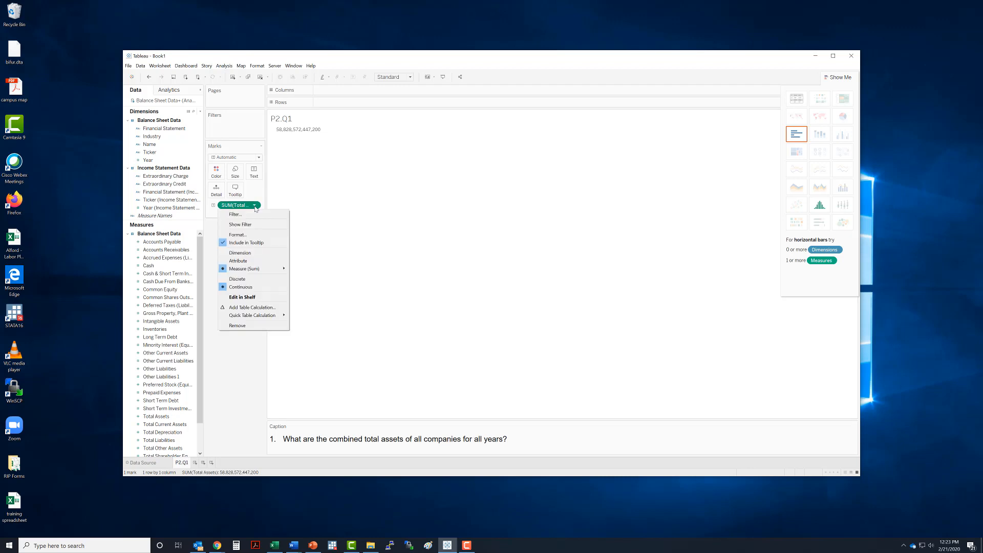
click(243, 268)
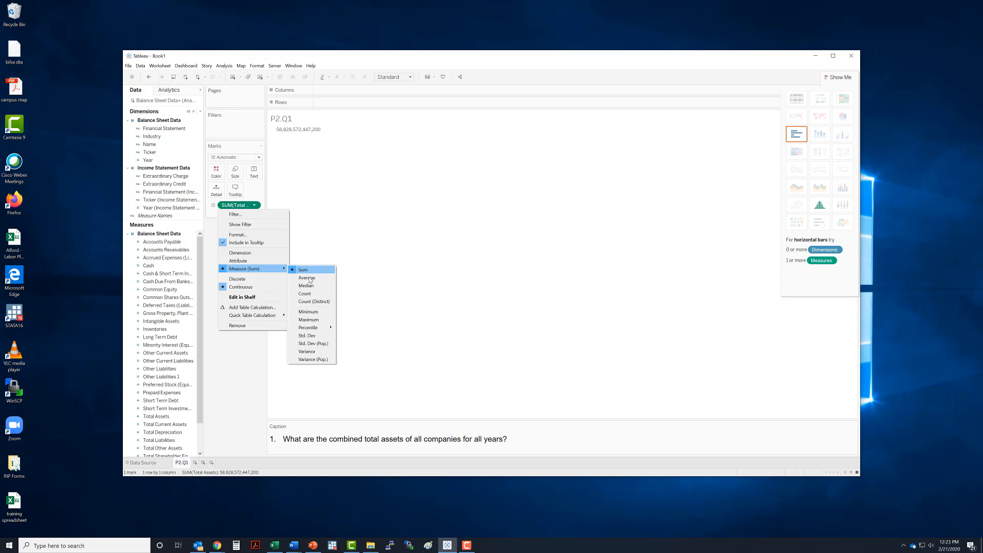
click(306, 278)
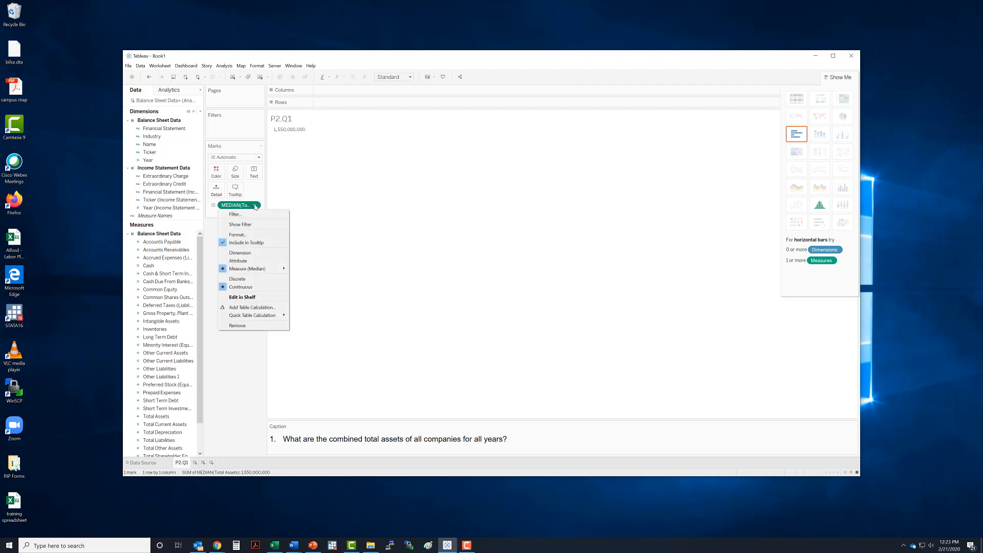
mouse_move(247, 268)
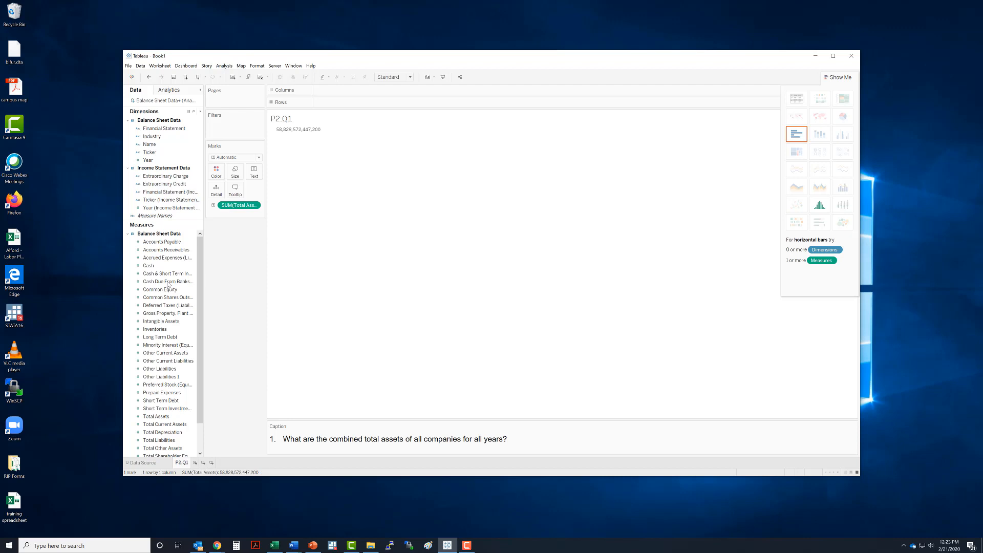
mouse_move(240, 265)
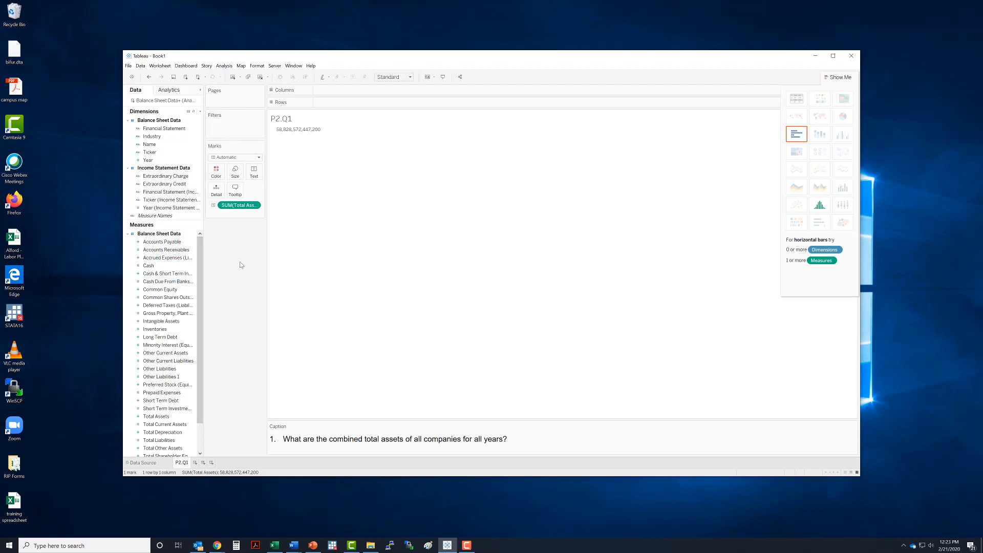
mouse_move(241, 293)
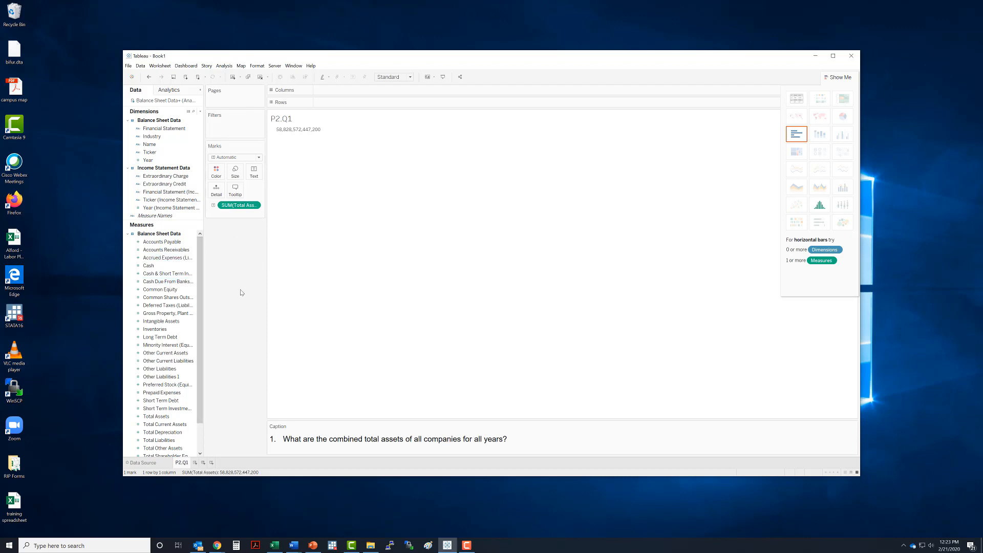